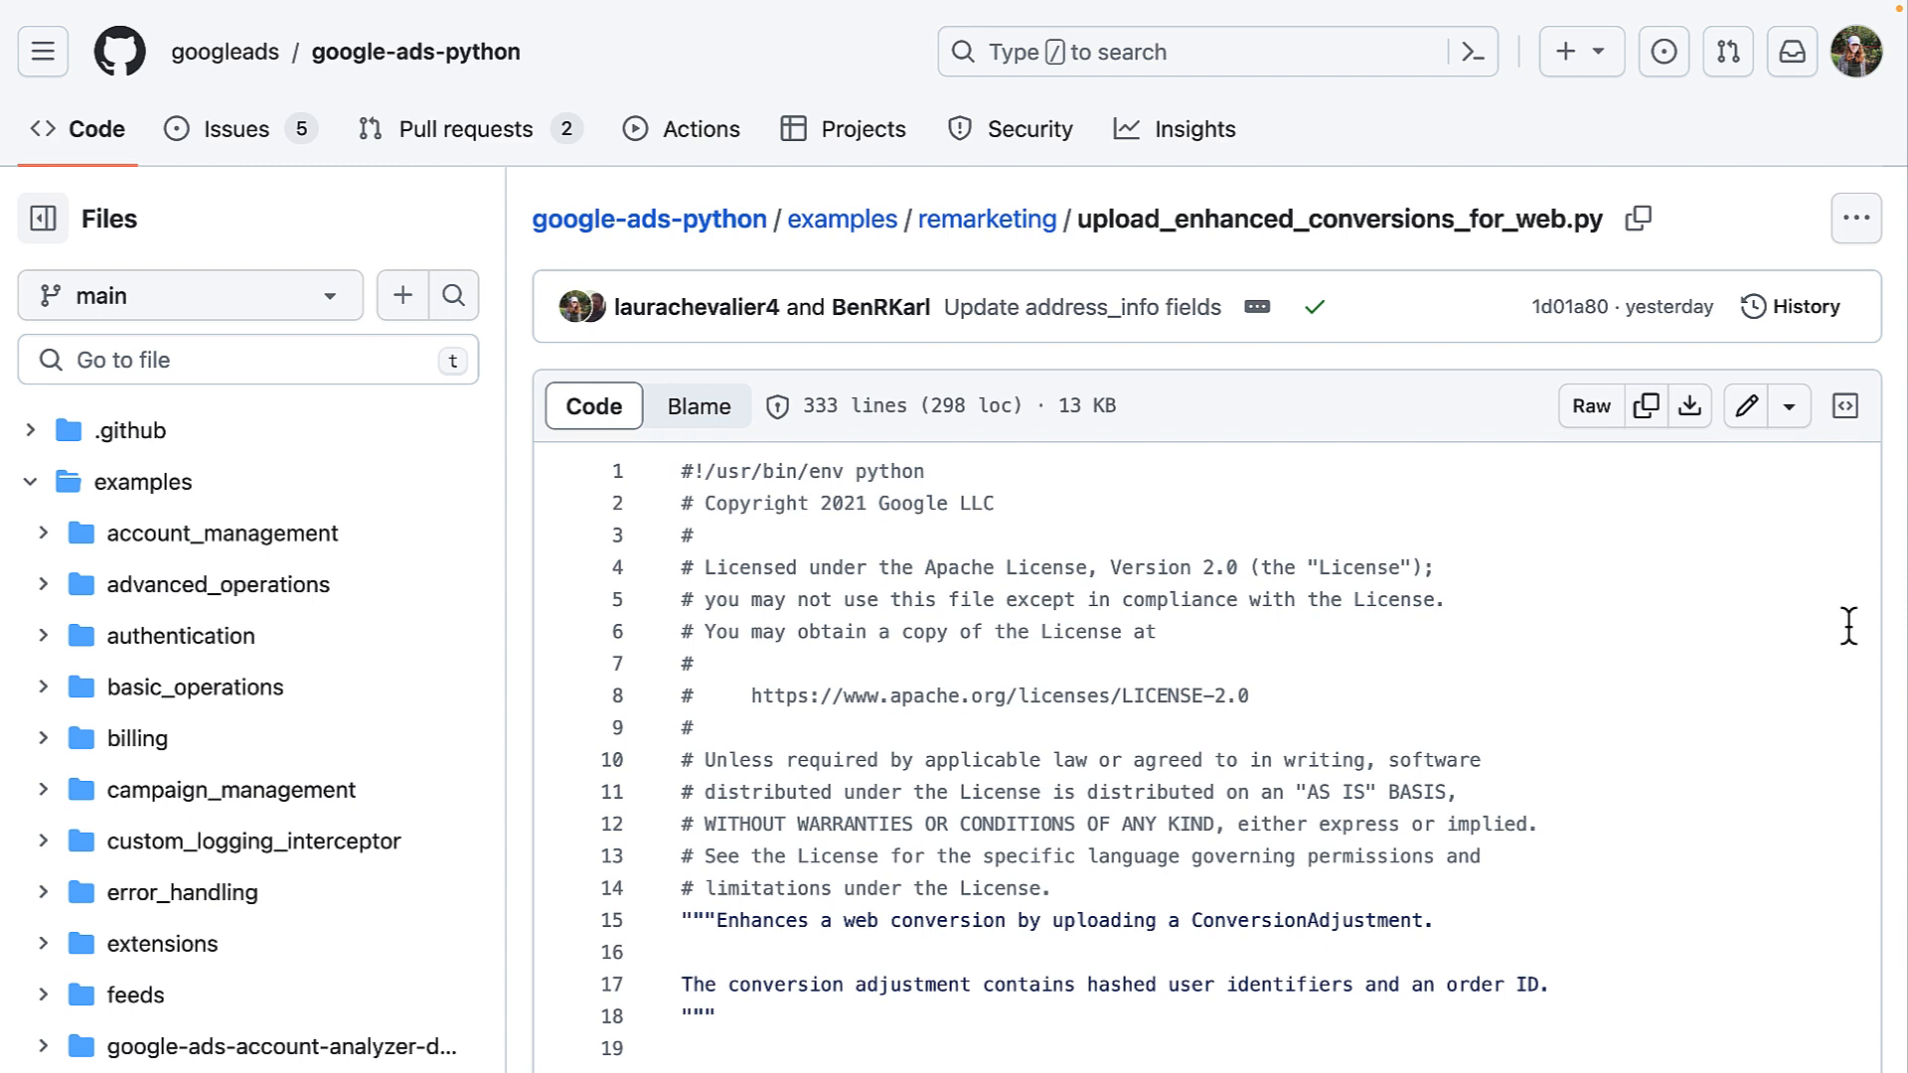
mouse_move(1845, 562)
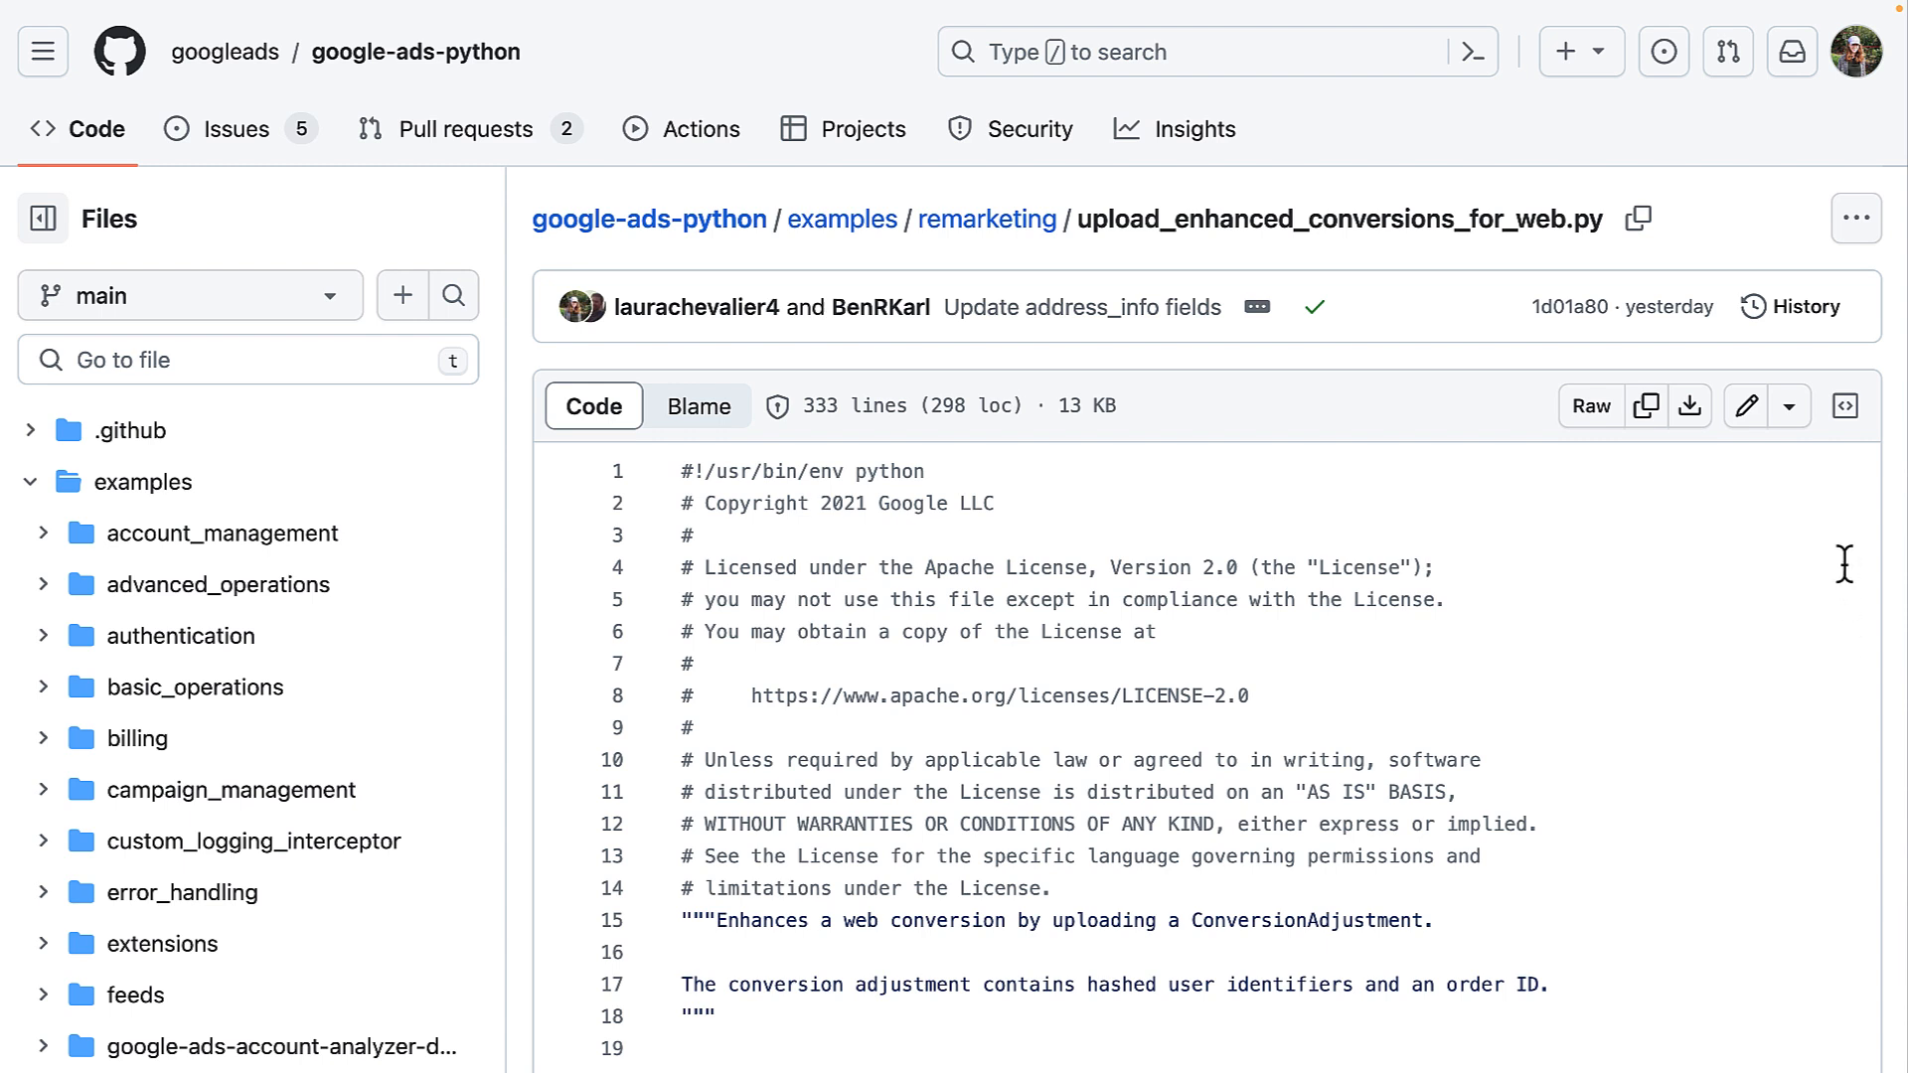
mouse_move(1792, 582)
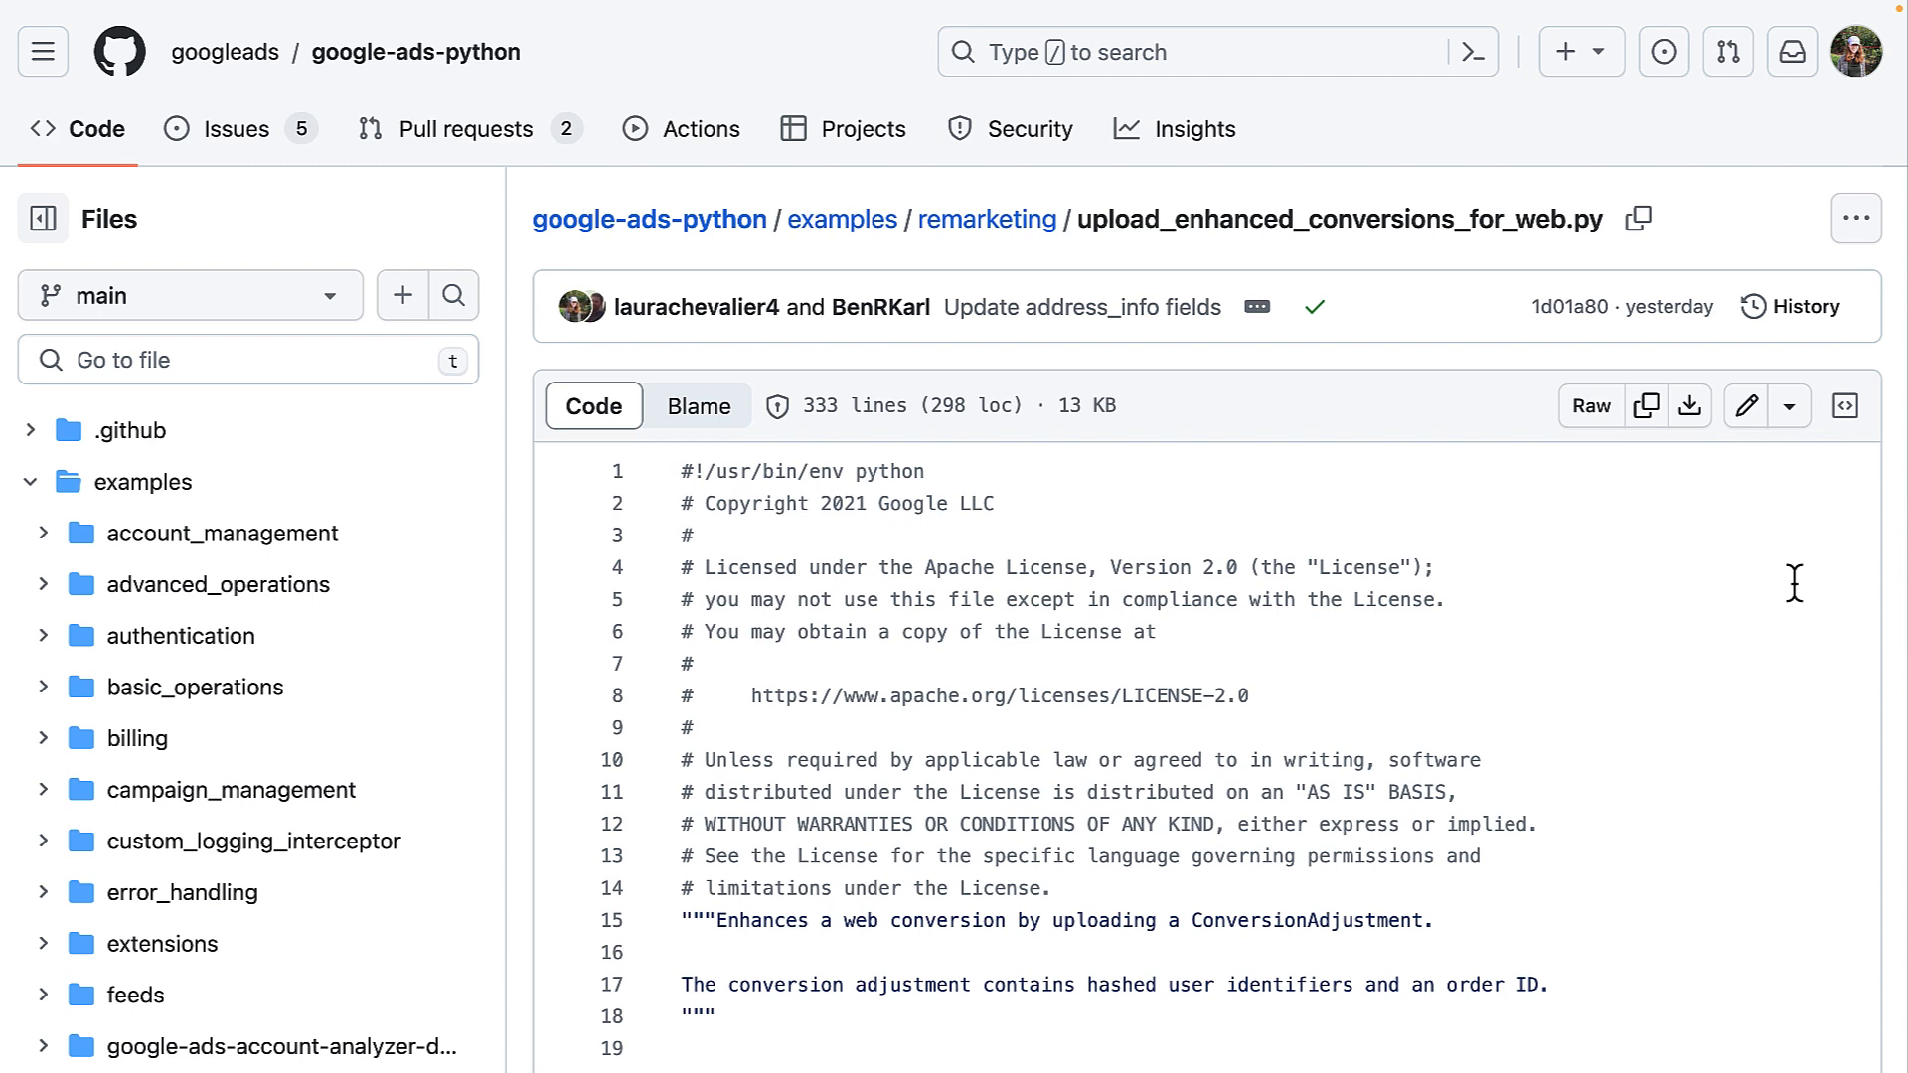
mouse_move(1847, 706)
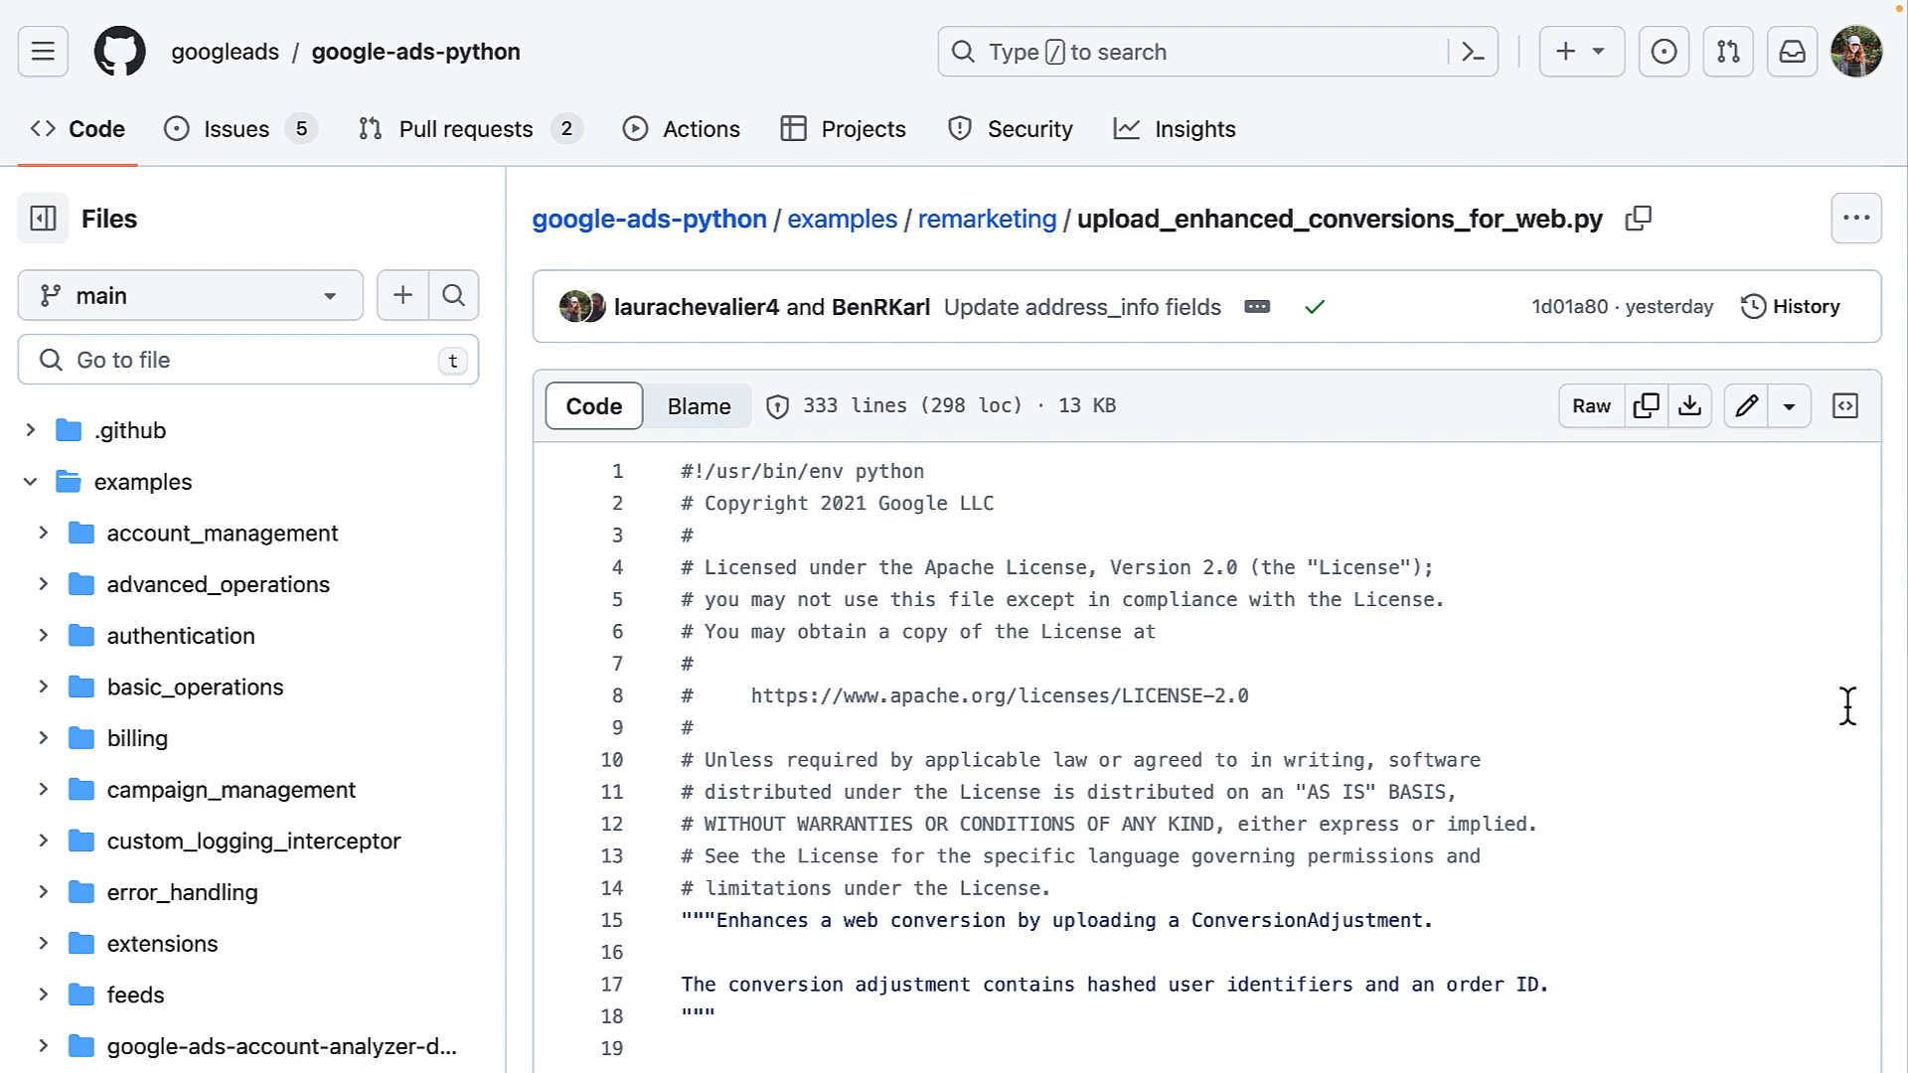
mouse_move(1612, 930)
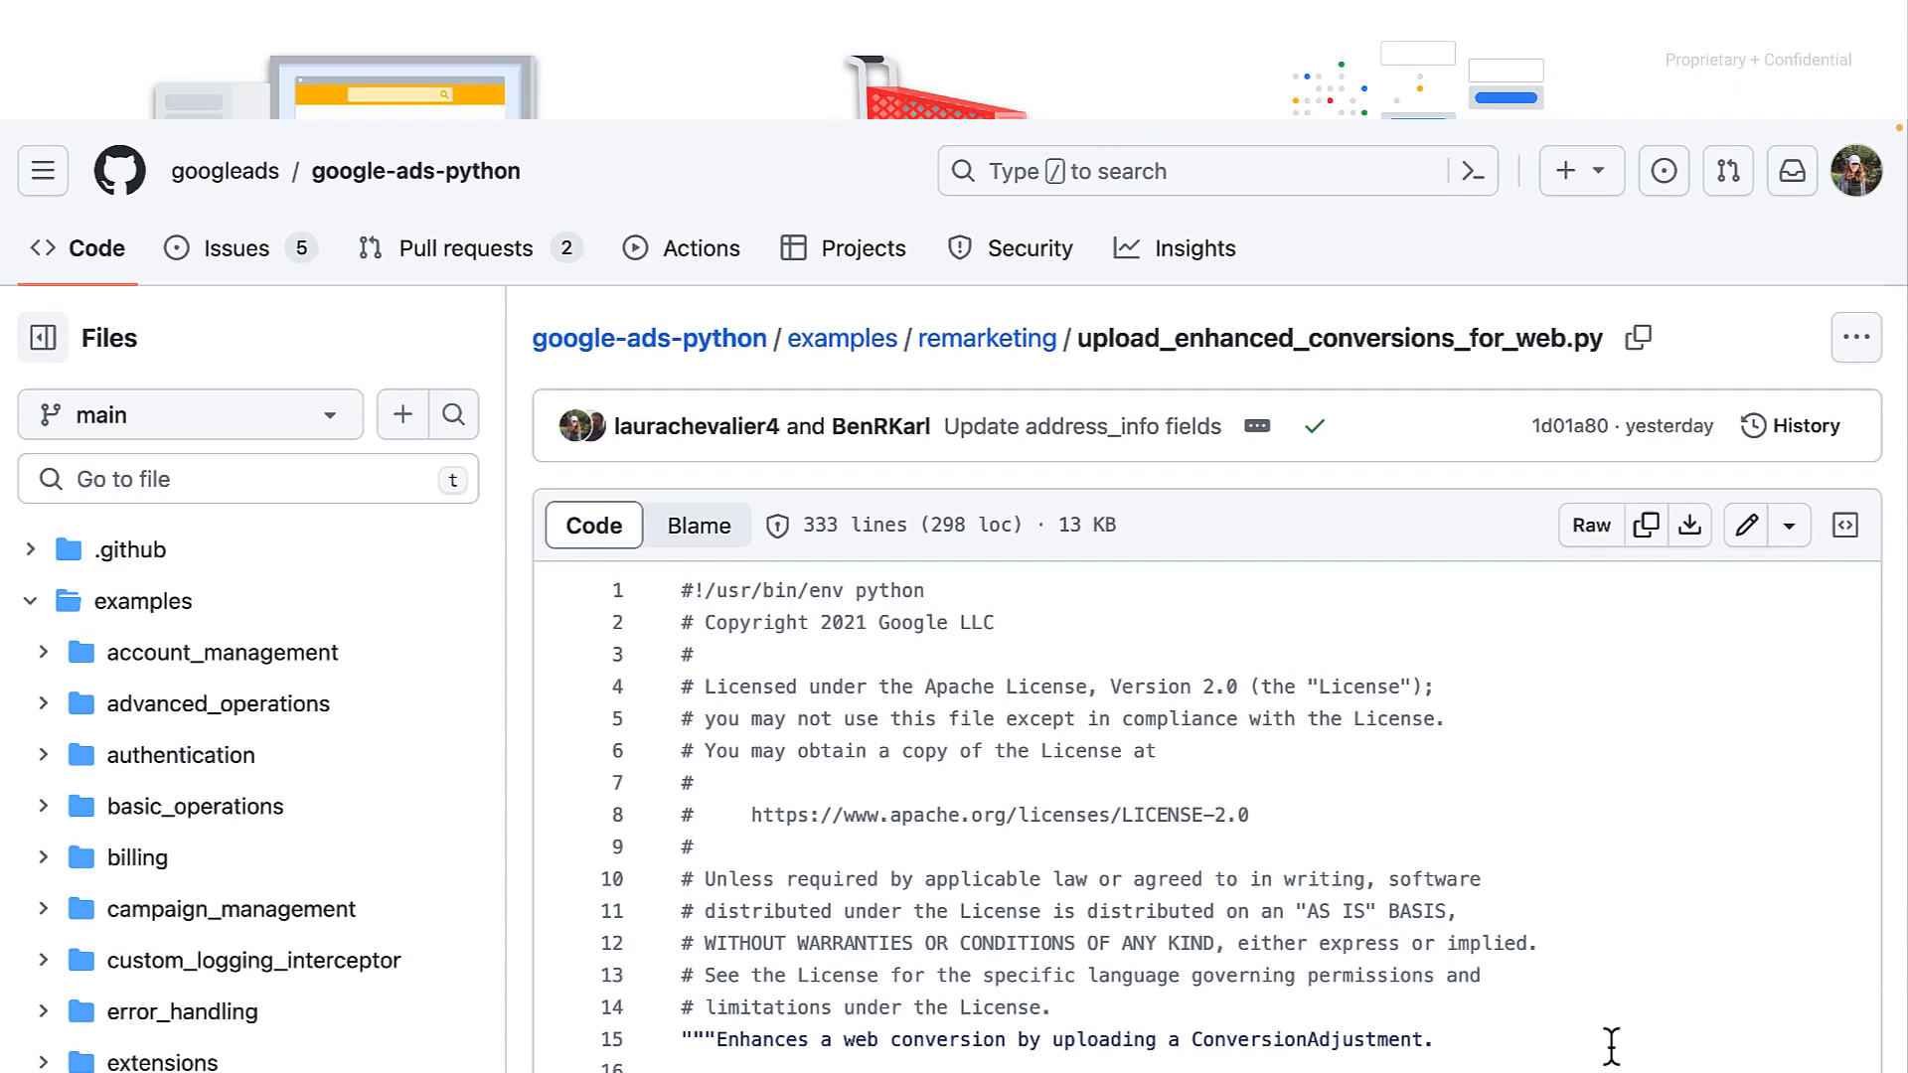
Step: Scroll to lines 112–140 showing phone_identifier and the required_keys address check
scroll(down, 3)
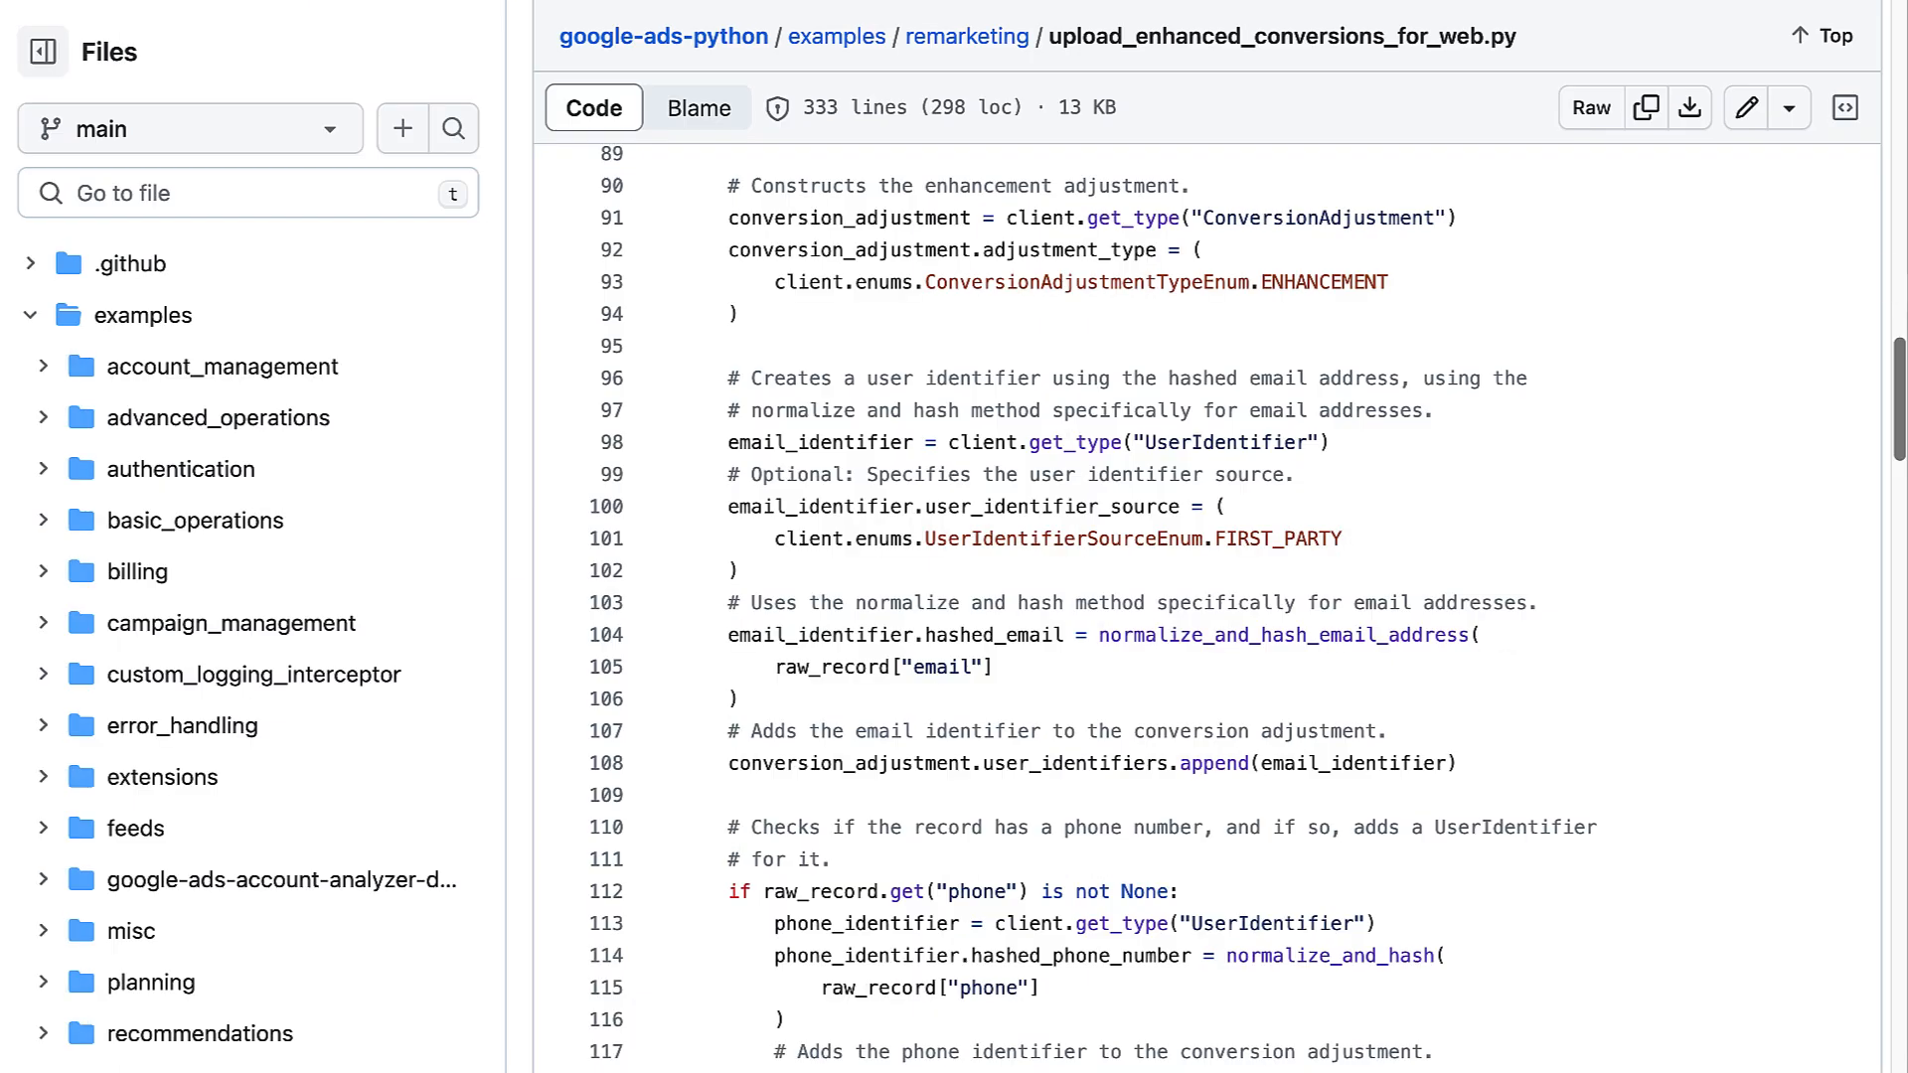
mouse_move(1834, 314)
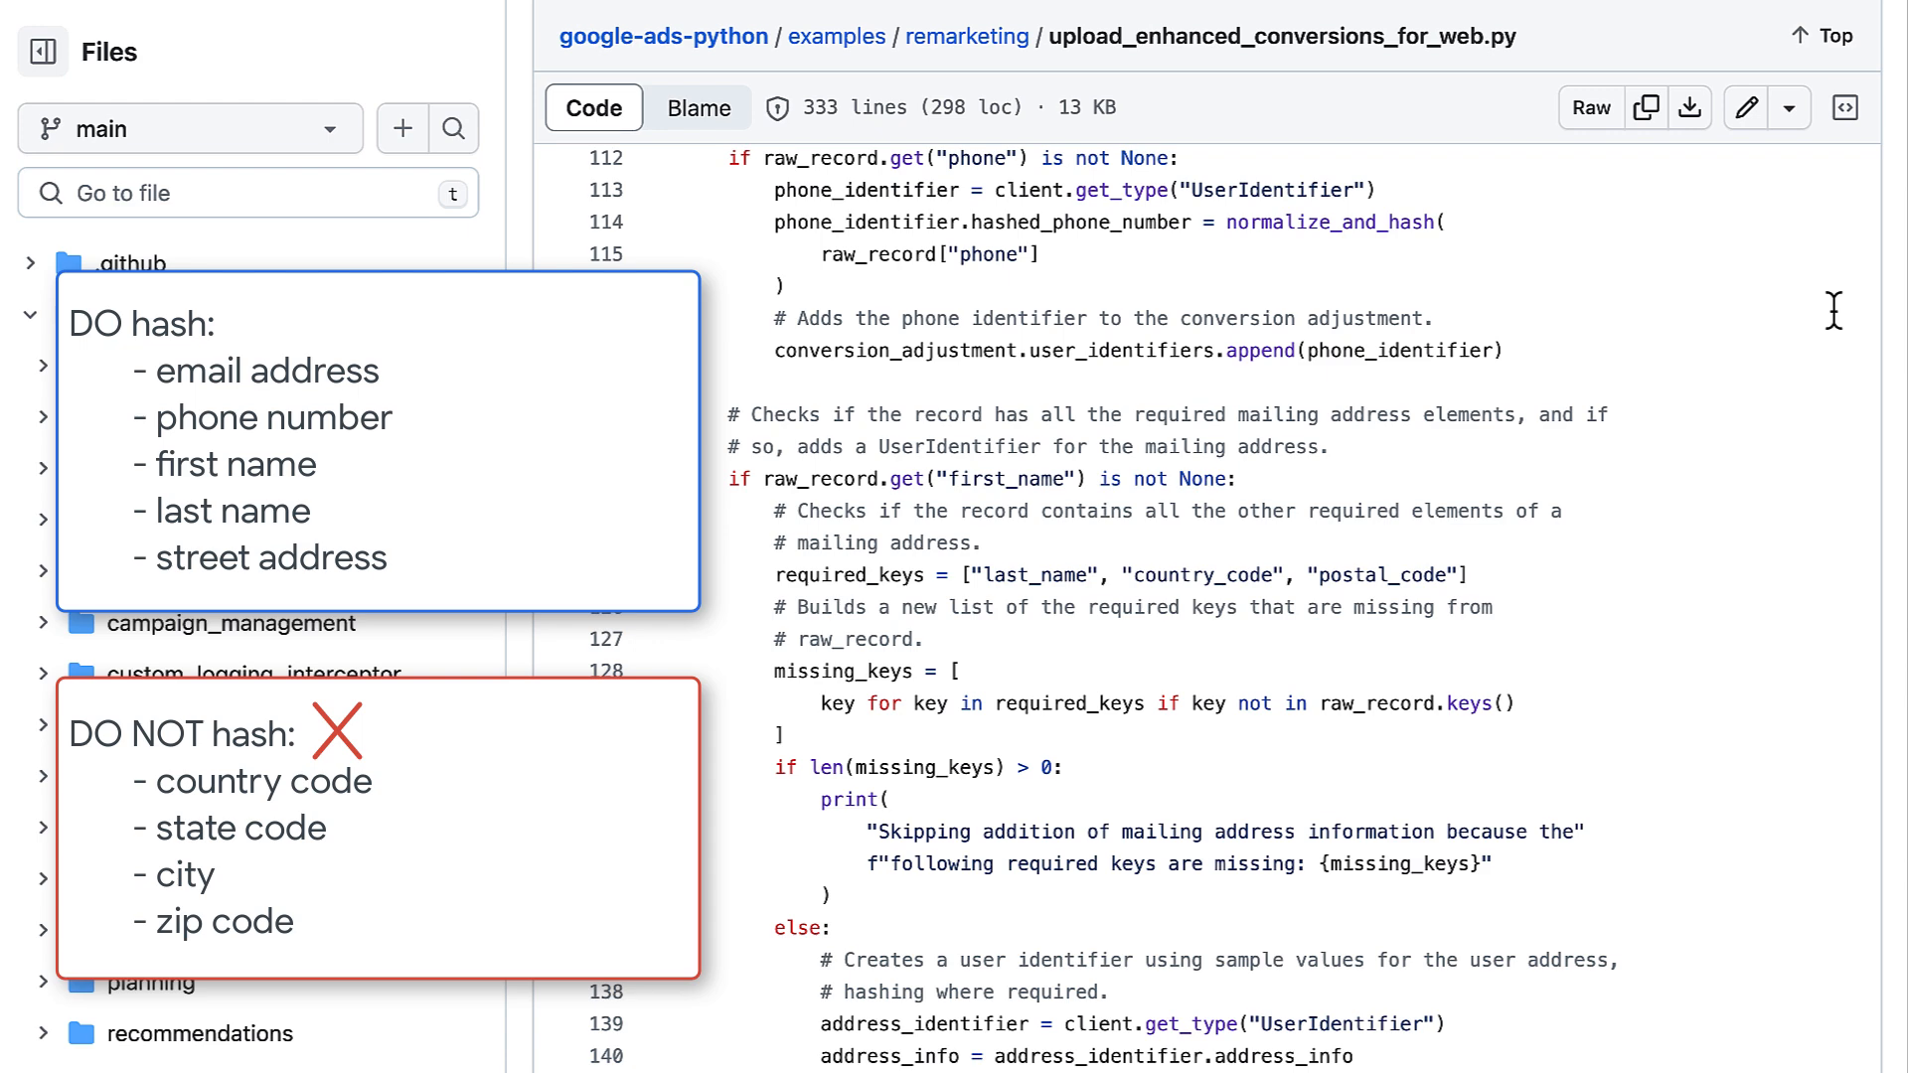
click(143, 314)
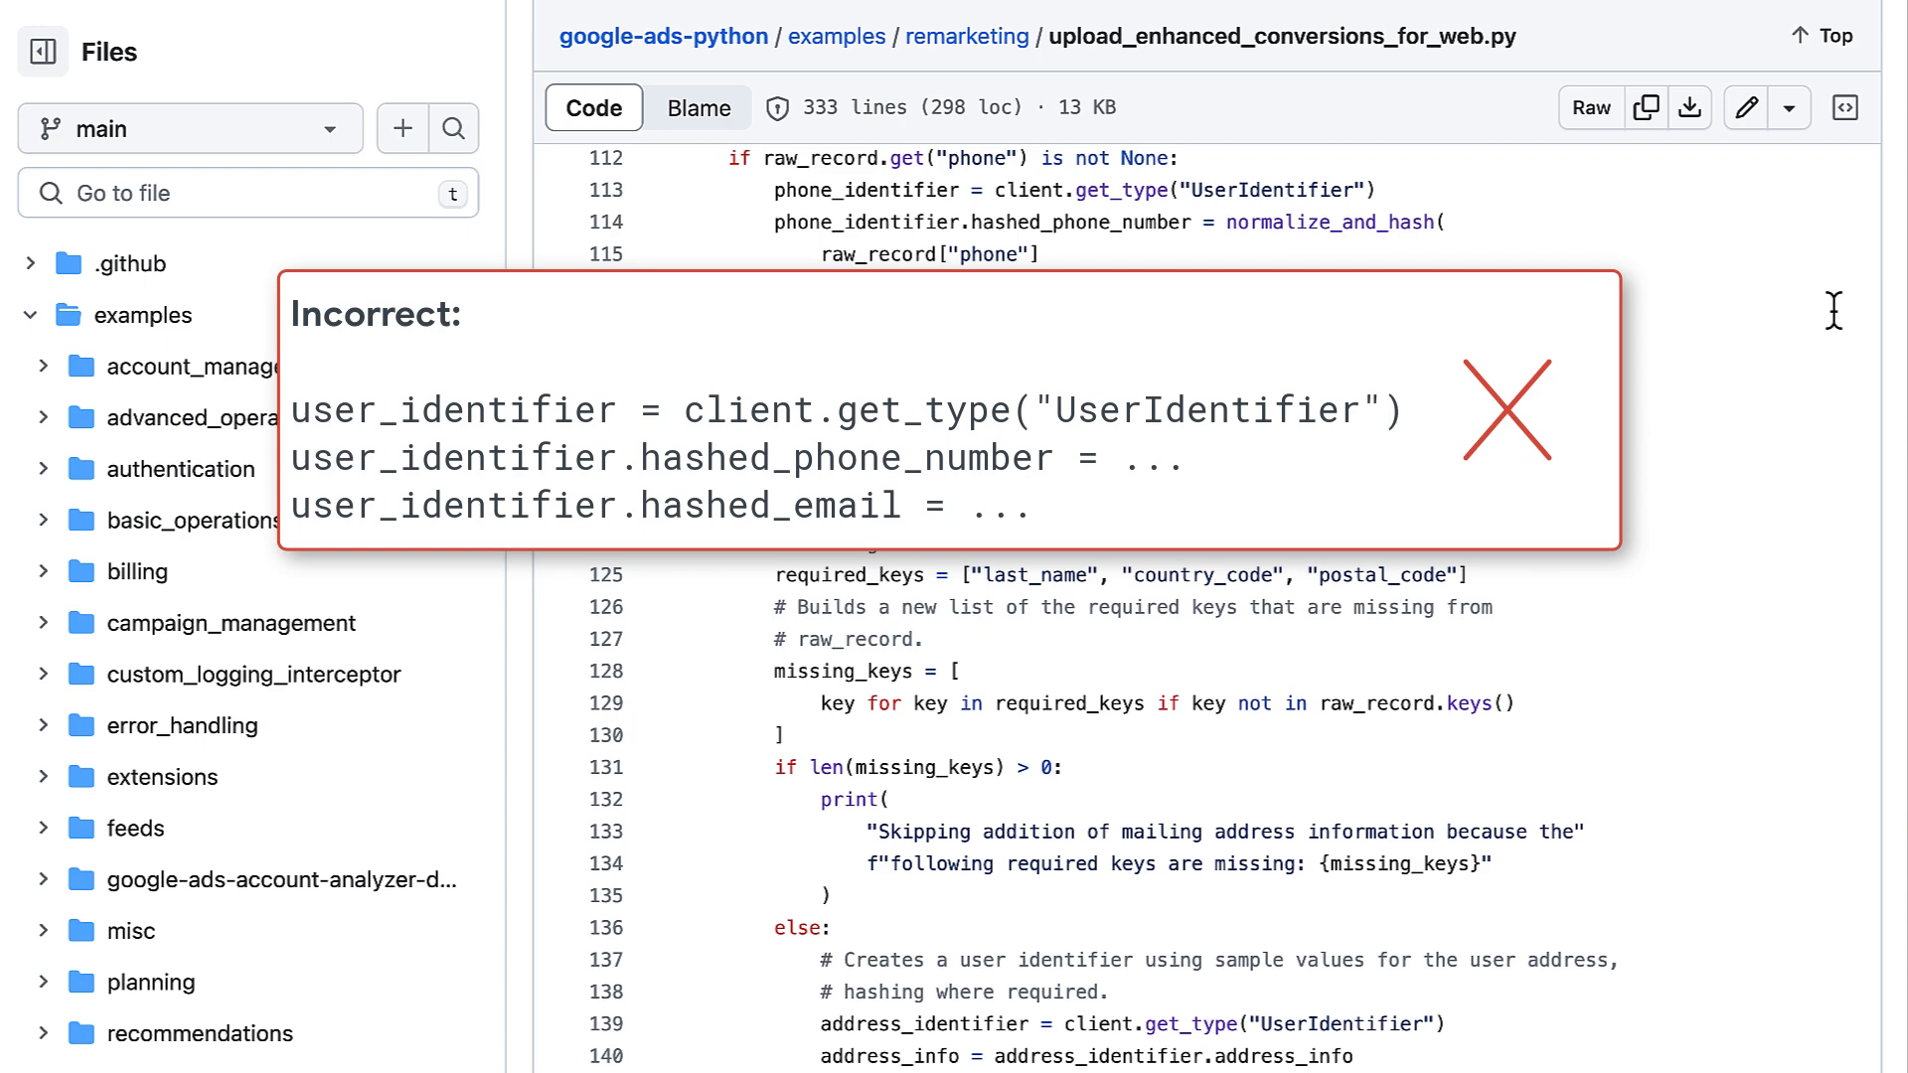
Step: Scroll to lines 153–169 where conversion_action and order_id are set on the adjustment
scroll(down, 3)
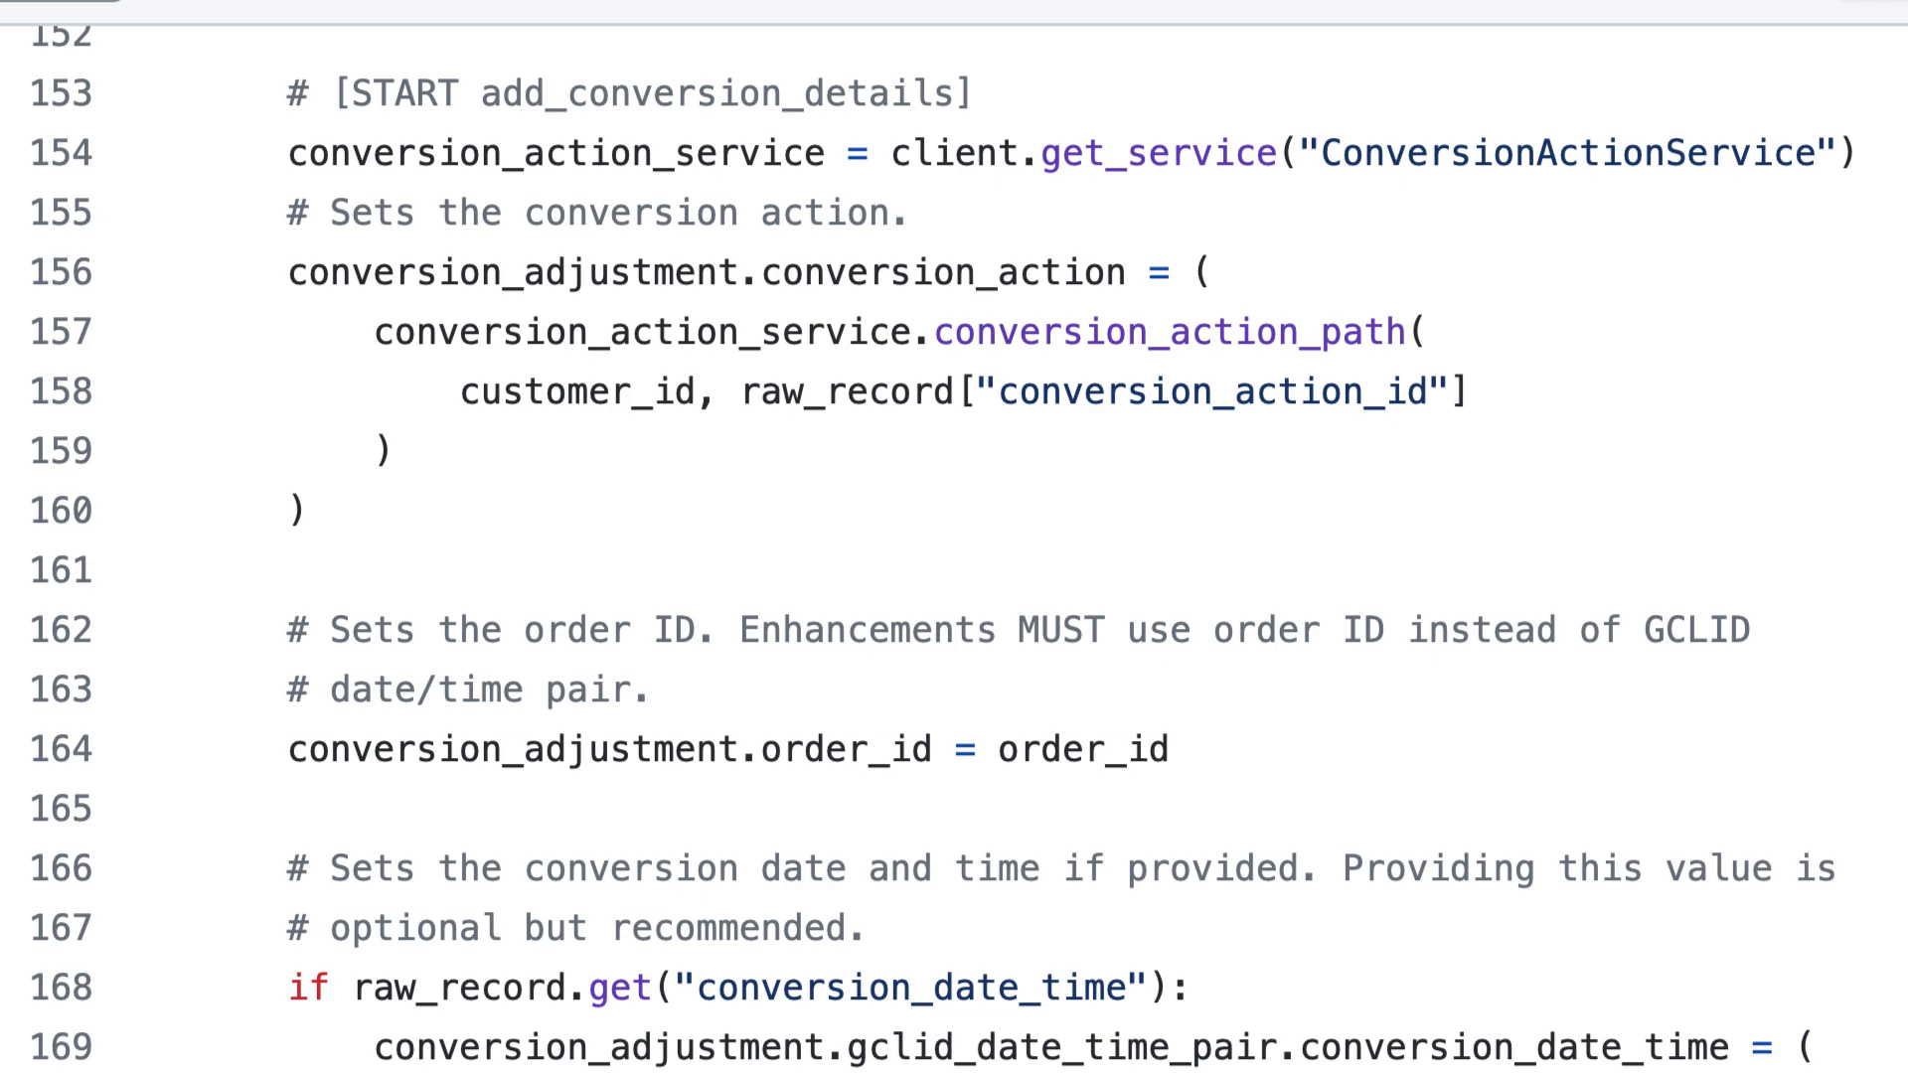
Step: Scroll to lines 165–182 showing conversion_date_time and the optional user_agent assignment
scroll(down, 3)
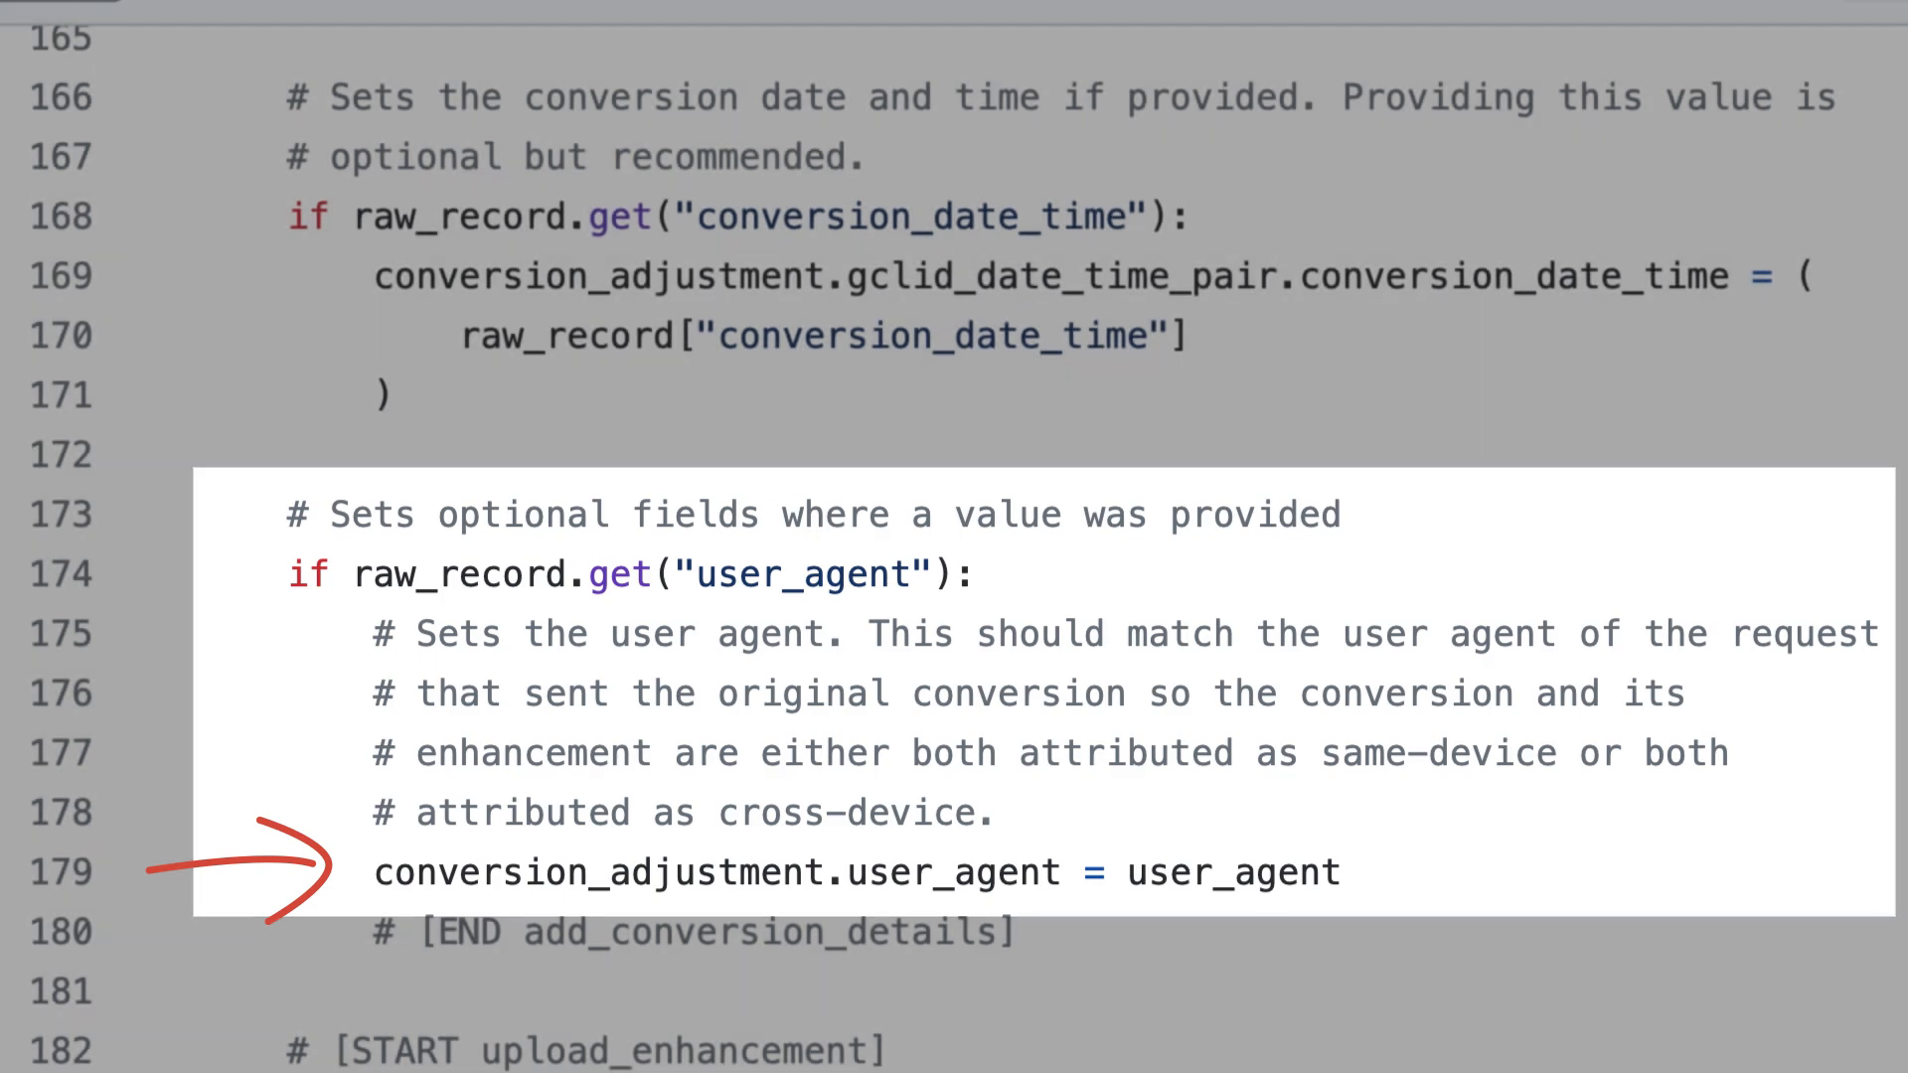
Step: Scroll to lines 195–212 with upload enhancement, partial_failure_error handling and result printing
scroll(down, 3)
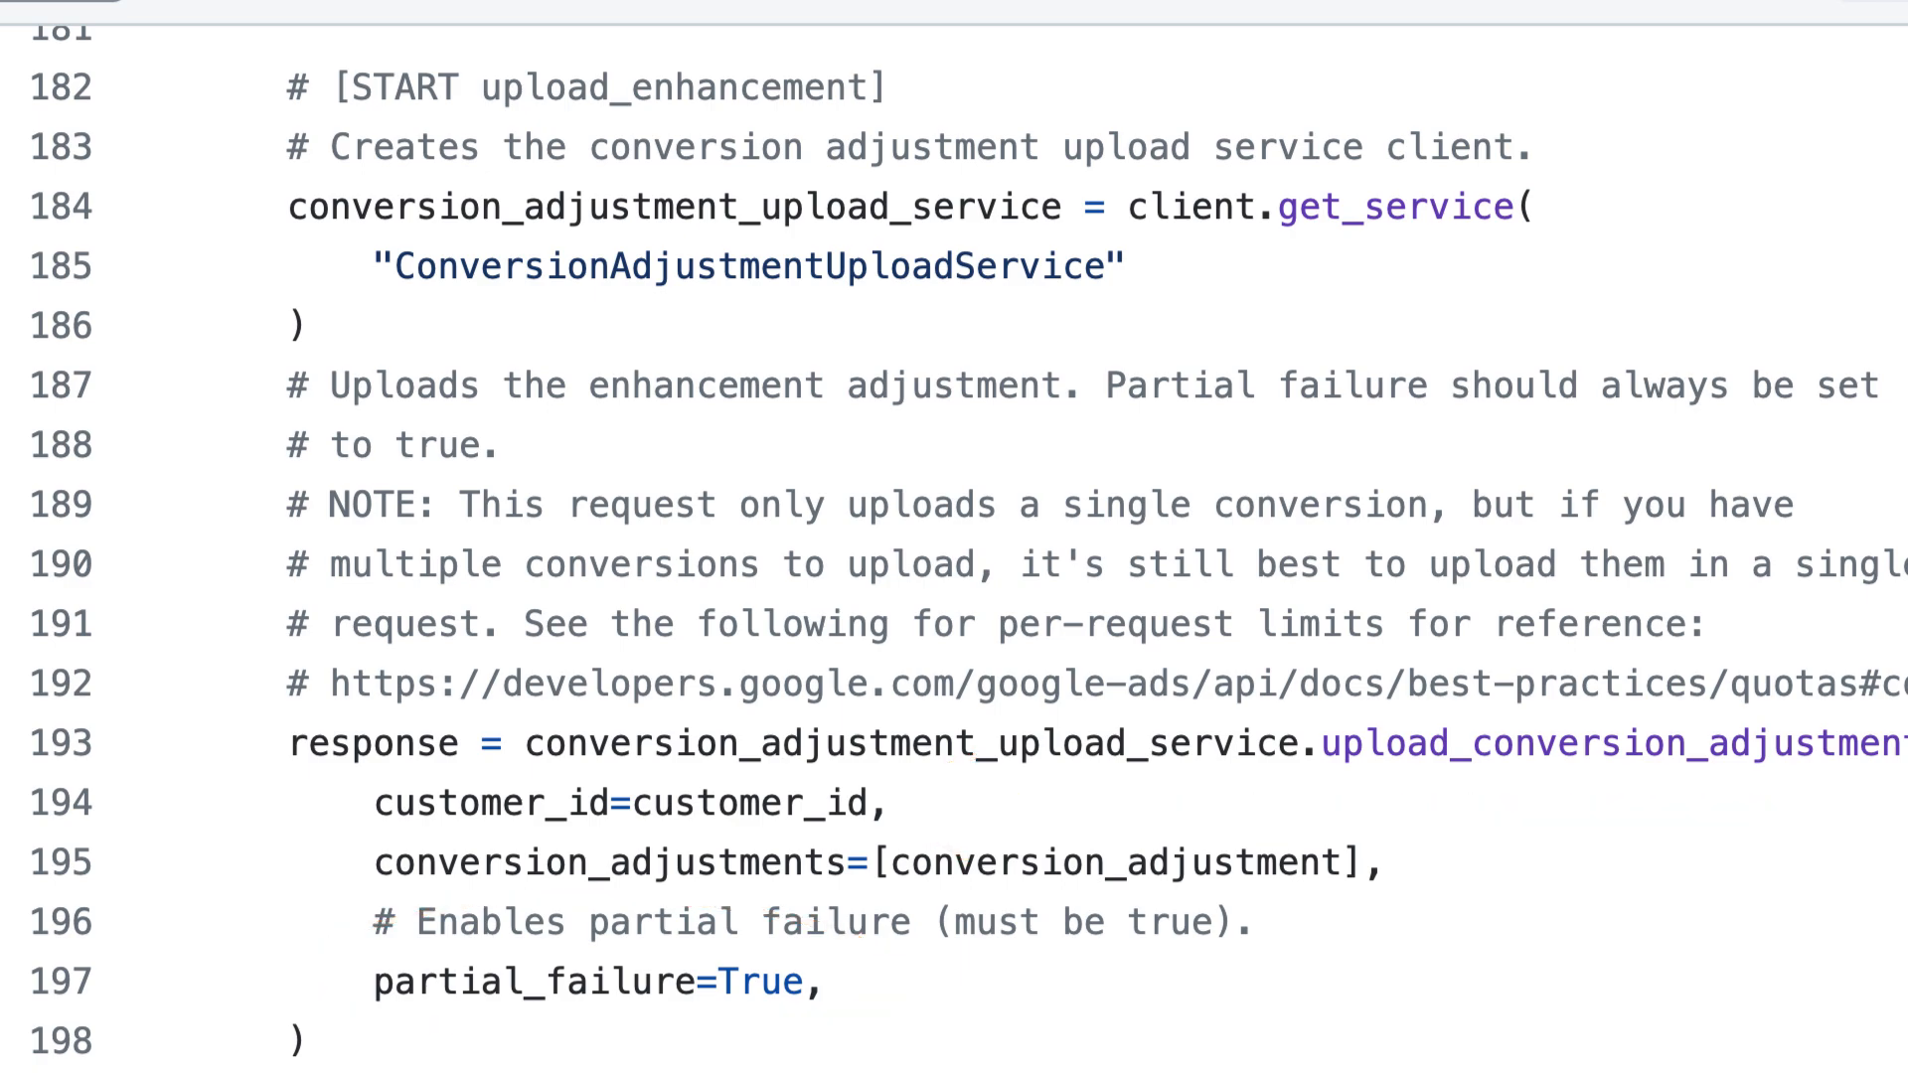
scroll(down, 3)
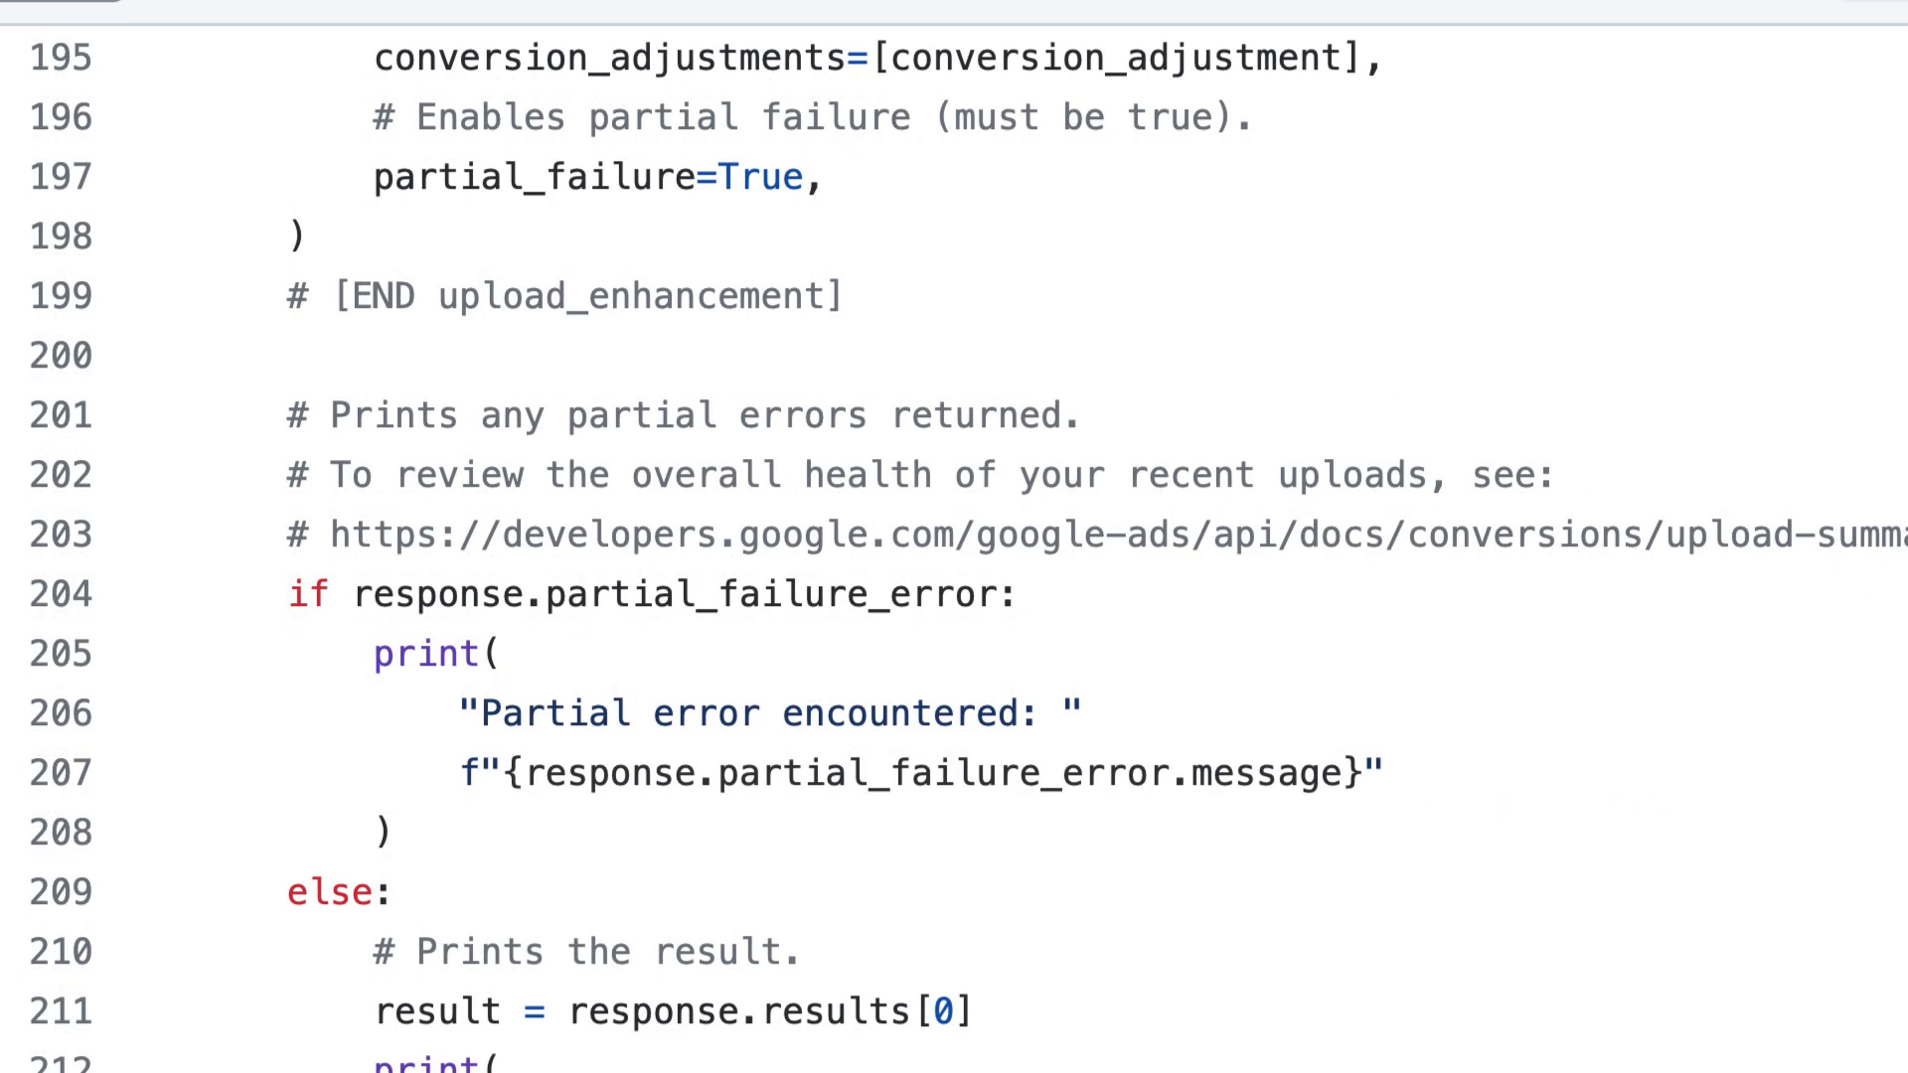